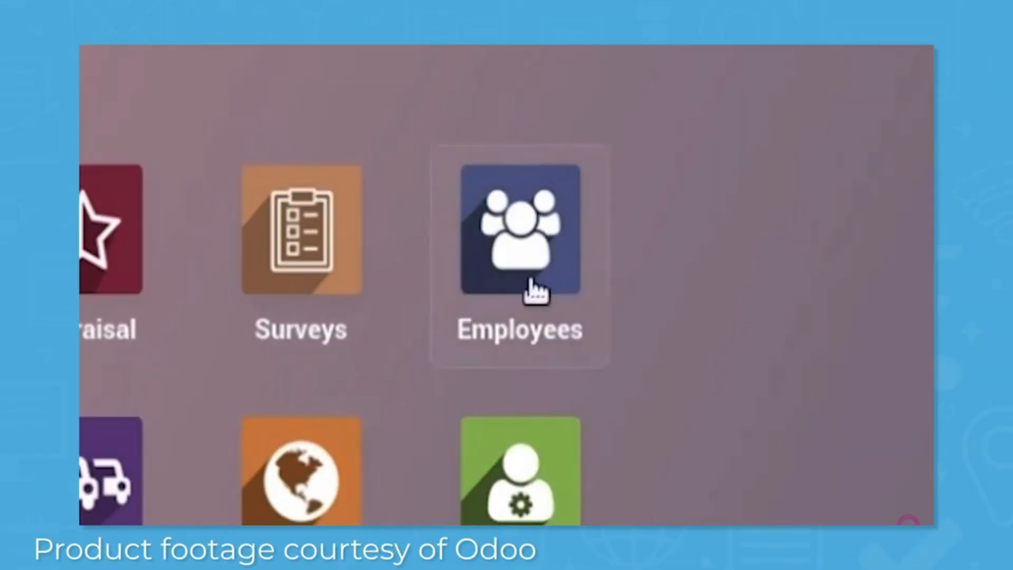
- Browse the employees directory in the promo footage, searching for 'piet'
{"action": "left_click", "coordinate": [519, 233]}
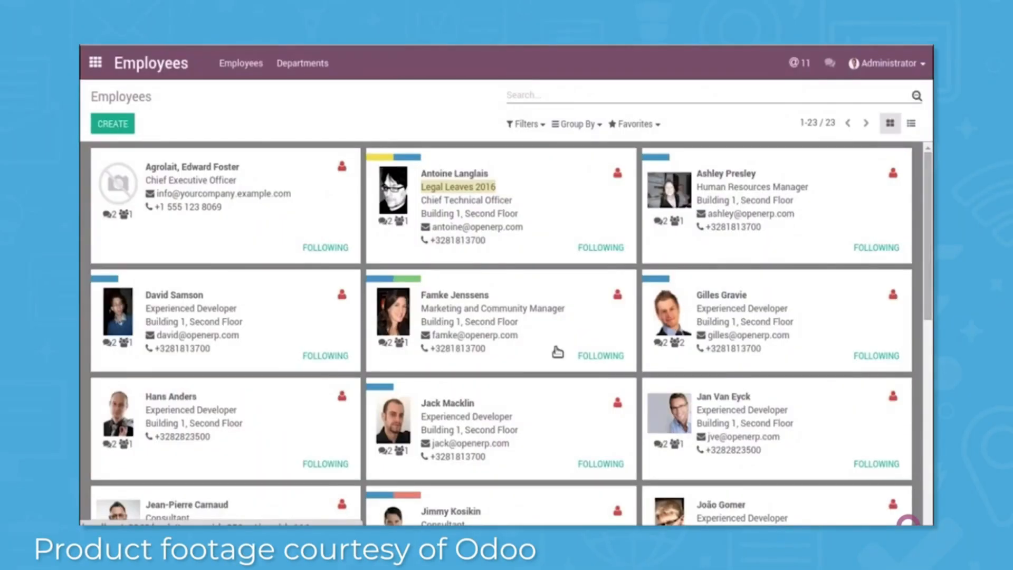
{"action": "type", "text": "piet"}
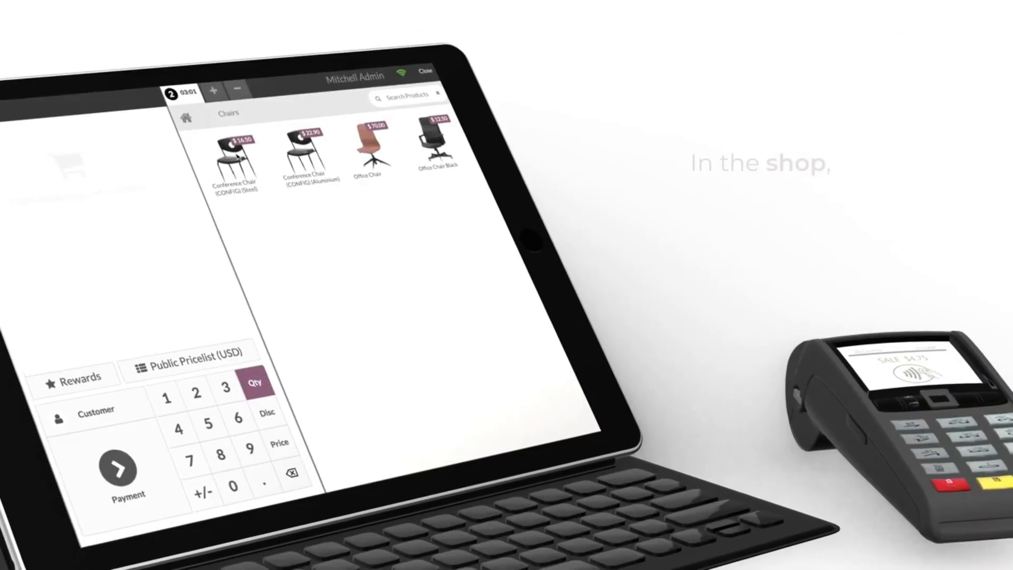
{"action": "left_click", "coordinate": [299, 153]}
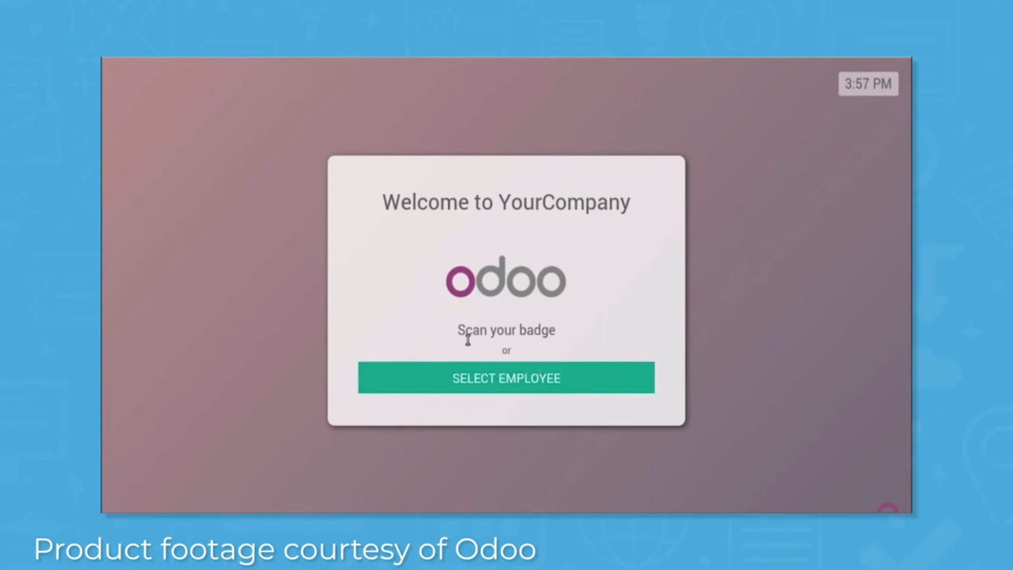
- Check an employee in at the attendance kiosk and scroll to the guide's chapter topics
{"action": "left_click", "coordinate": [507, 378]}
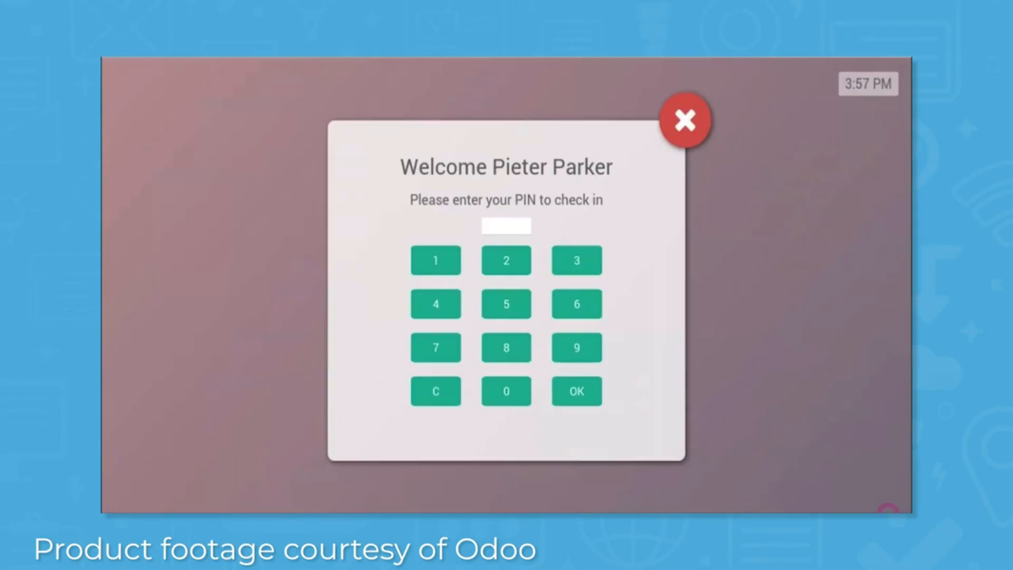
{"action": "left_click", "coordinate": [435, 260]}
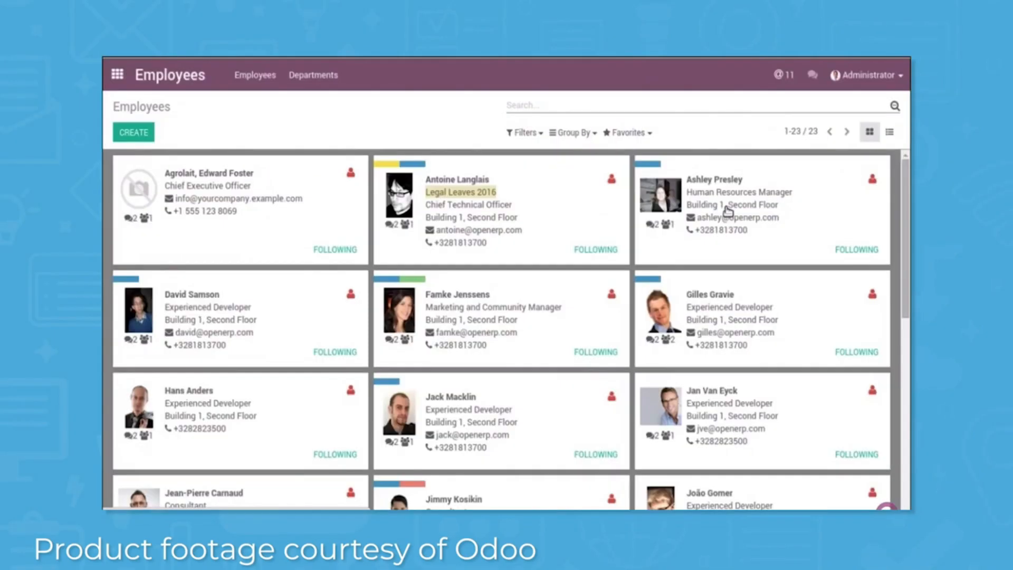
{"action": "type", "text": "pie"}
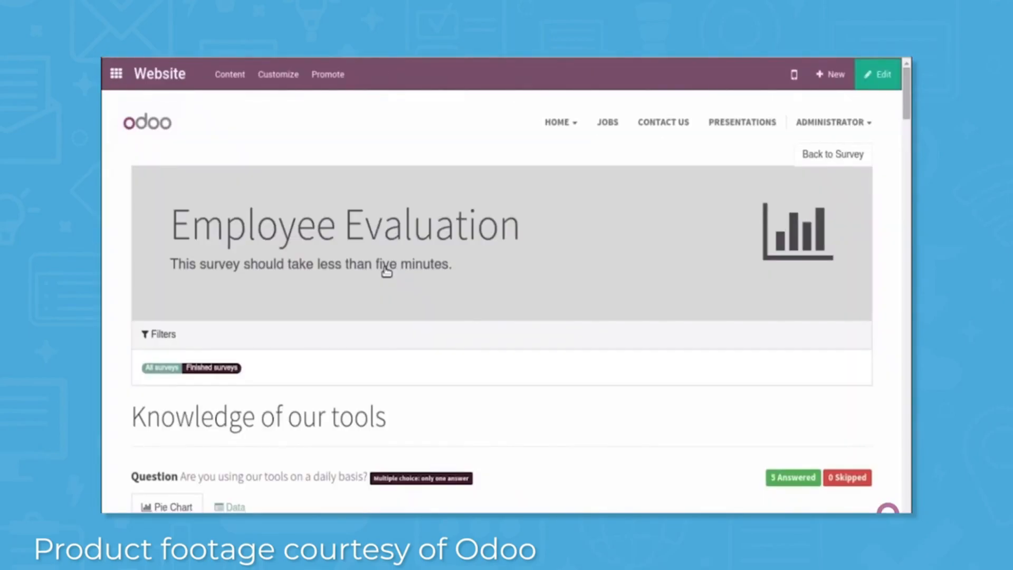
{"action": "scroll", "scroll_direction": "down", "scroll_amount": 3}
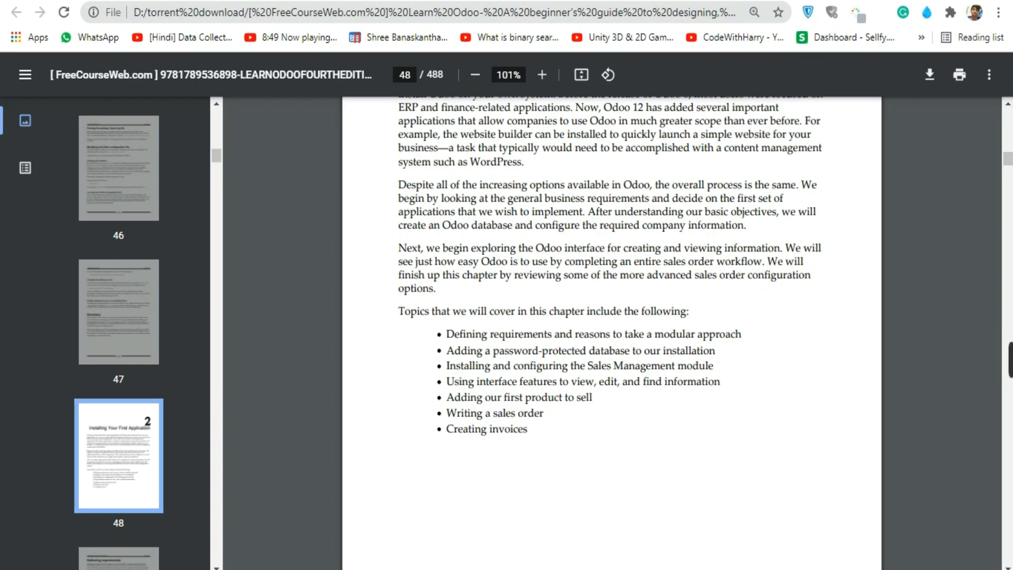
- Scroll further through the PDF chapter on installing applications
{"action": "scroll", "scroll_direction": "down", "scroll_amount": 3}
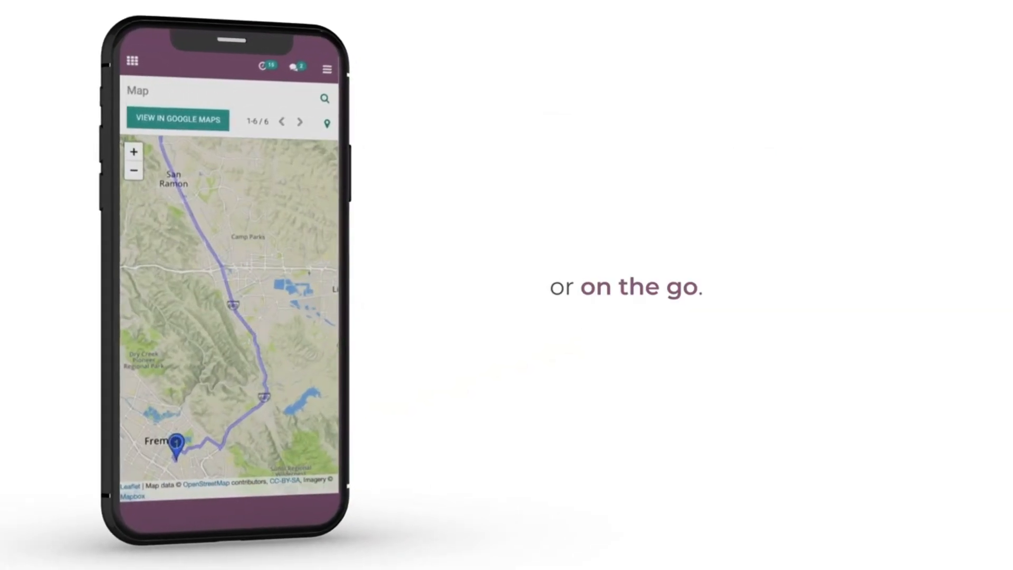
- Load the local Odoo server's /web/login page on port 8069
{"action": "left_click", "coordinate": [177, 445]}
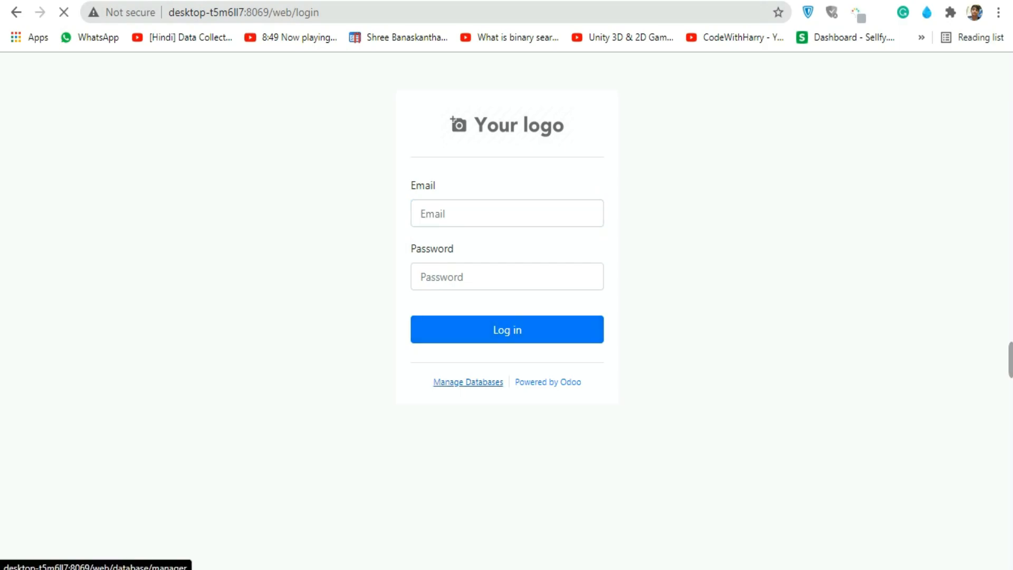
- Go to the database manager and bring up the blank create-database form
{"action": "left_click", "coordinate": [469, 382]}
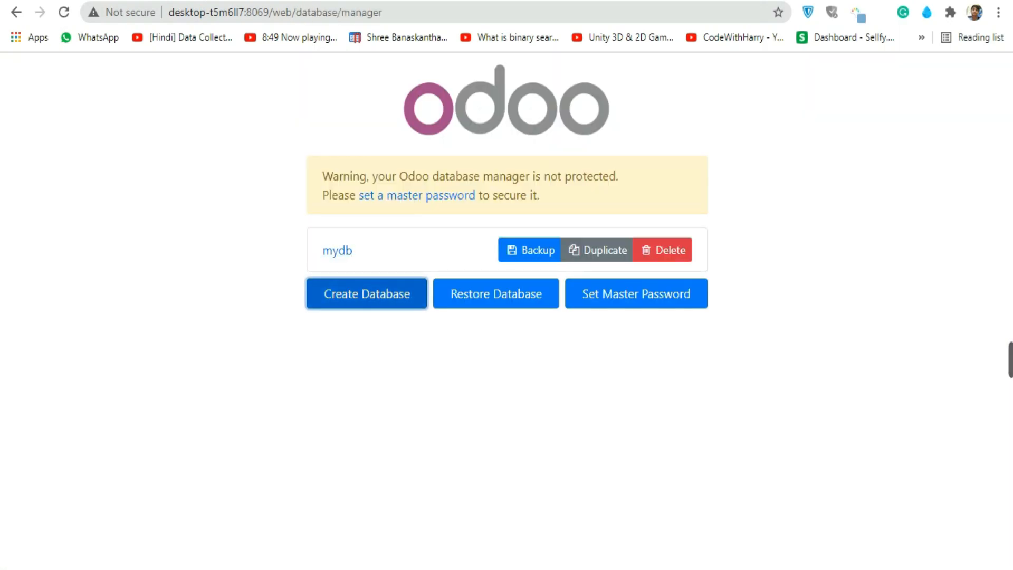
{"action": "left_click", "coordinate": [367, 293]}
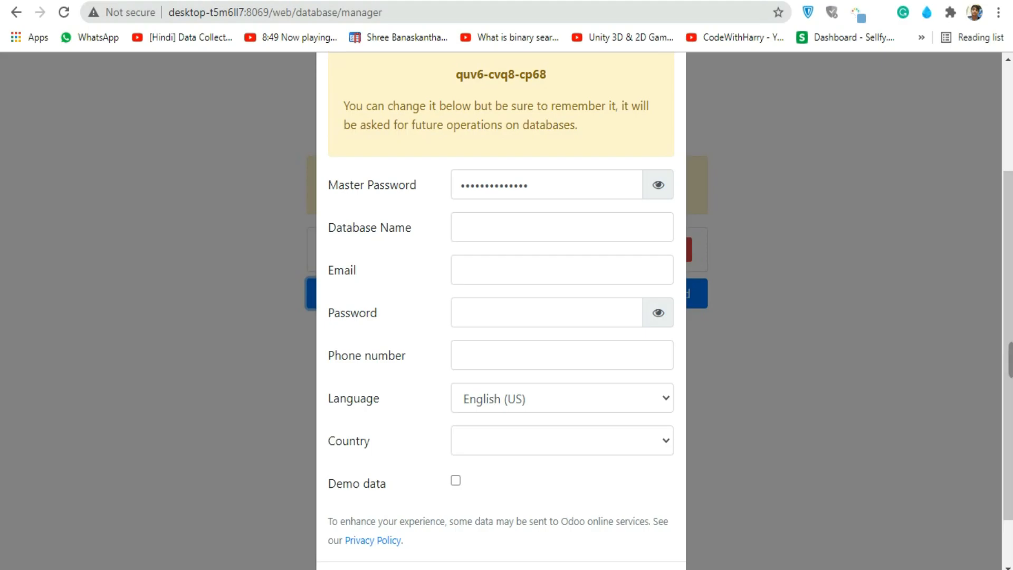
{"action": "scroll", "scroll_direction": "down", "scroll_amount": 3}
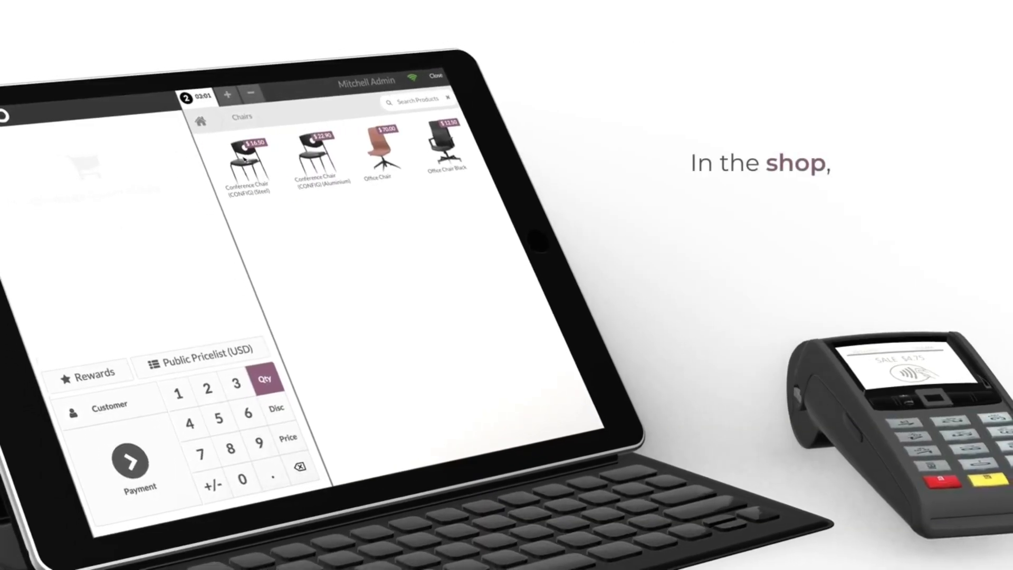
{"action": "left_click", "coordinate": [315, 156]}
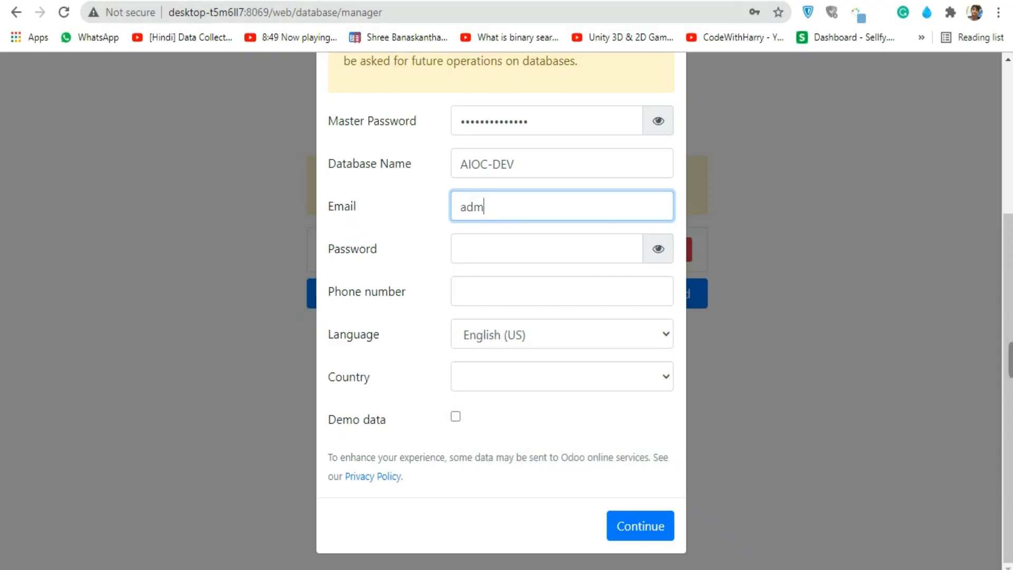
{"action": "type", "text": "in"}
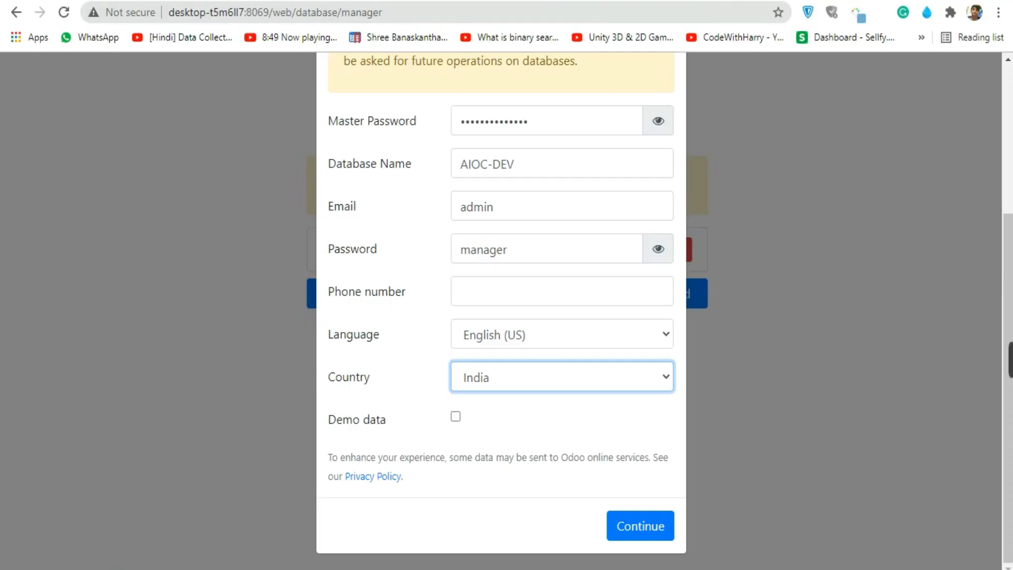
- Create the AIOC-DEV database and land on its login page
{"action": "left_click", "coordinate": [640, 525]}
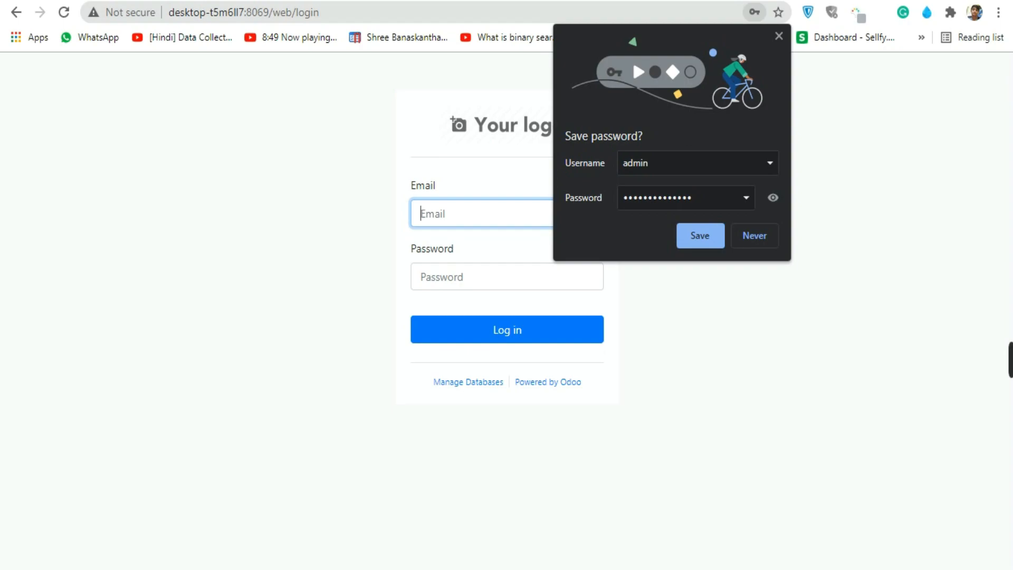
- Enter the admin email and its password on the login page
{"action": "left_click", "coordinate": [481, 214]}
{"action": "type", "text": "admin"}
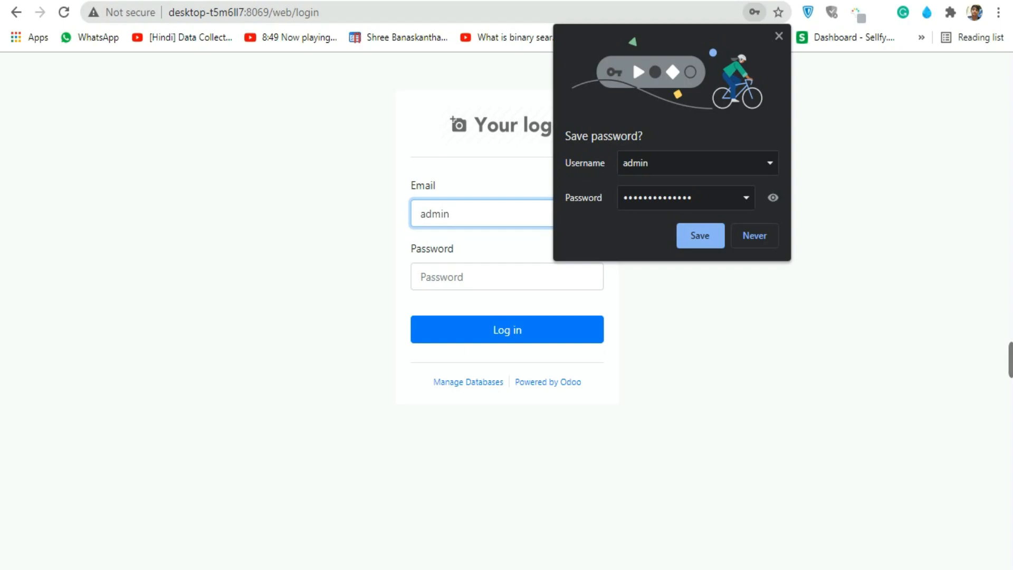
{"action": "left_click", "coordinate": [507, 276]}
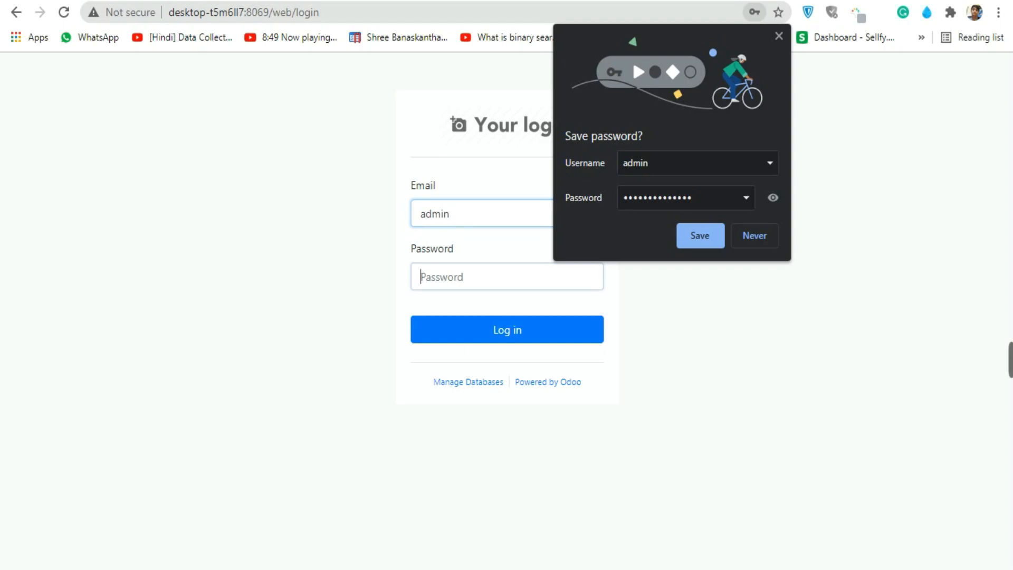
{"action": "type", "text": "••"}
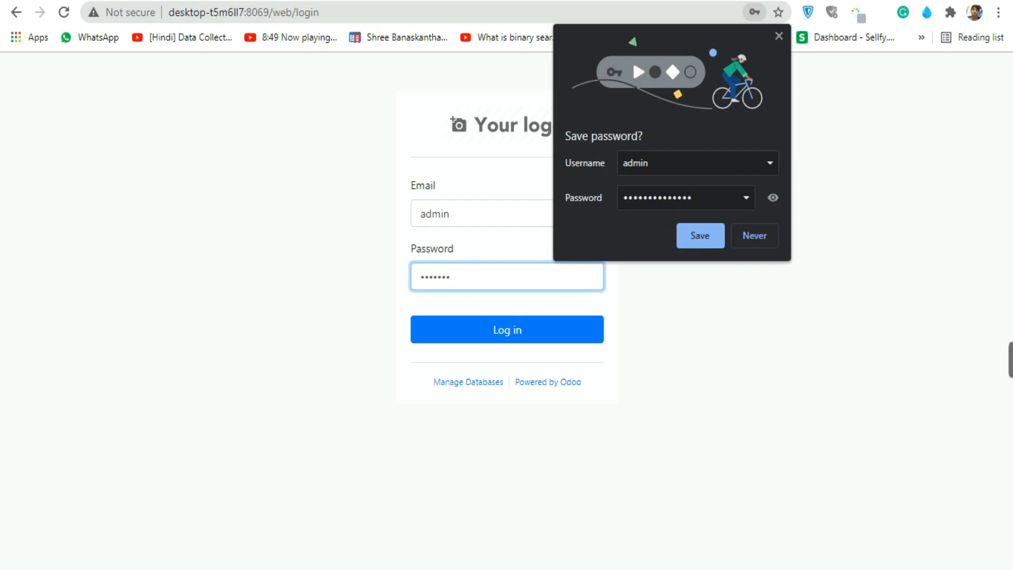
- Sign in and show the Apps list with Sales, Invoicing, CRM and the rest
{"action": "left_click", "coordinate": [507, 330]}
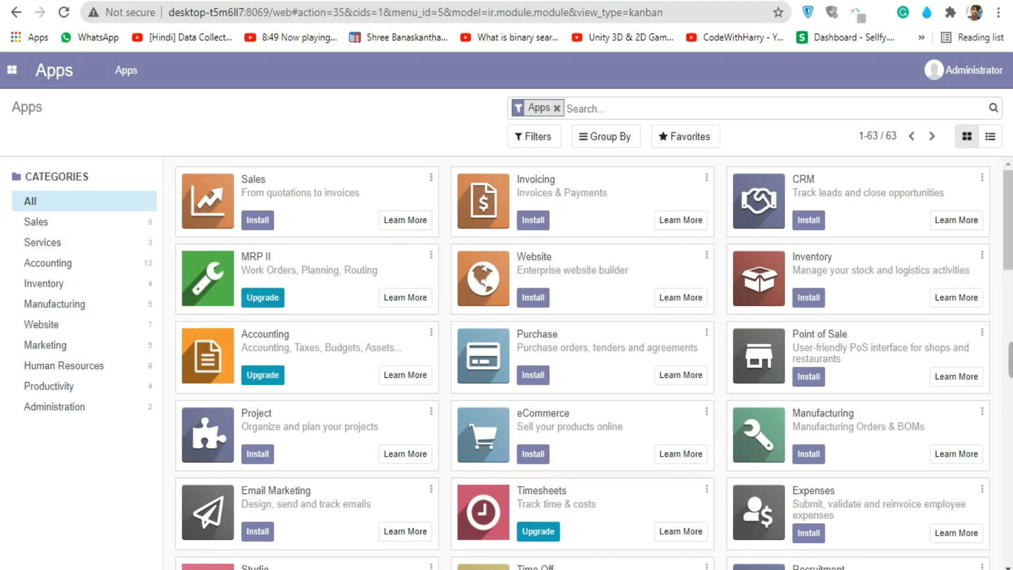
{"action": "left_click", "coordinate": [53, 70]}
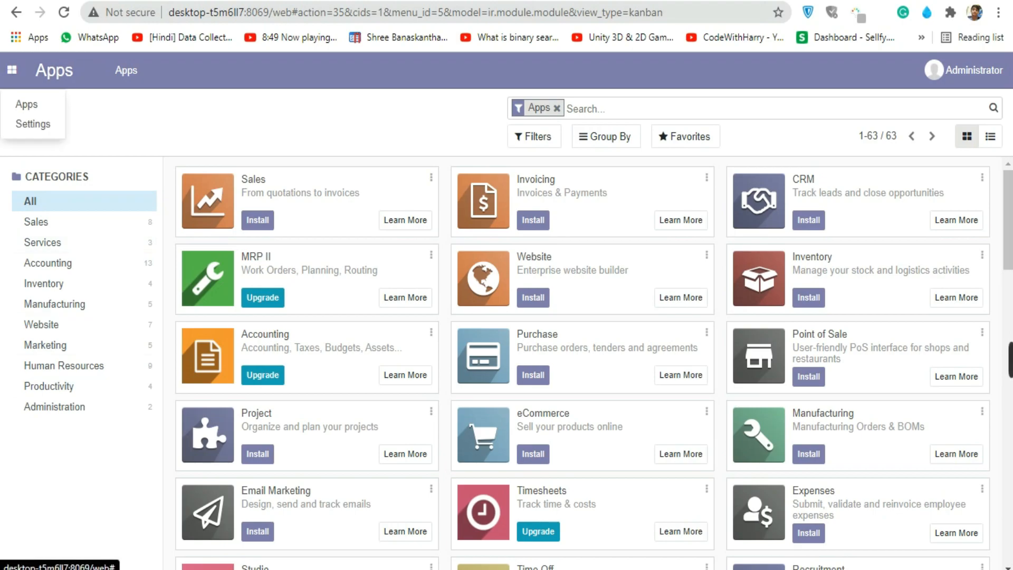